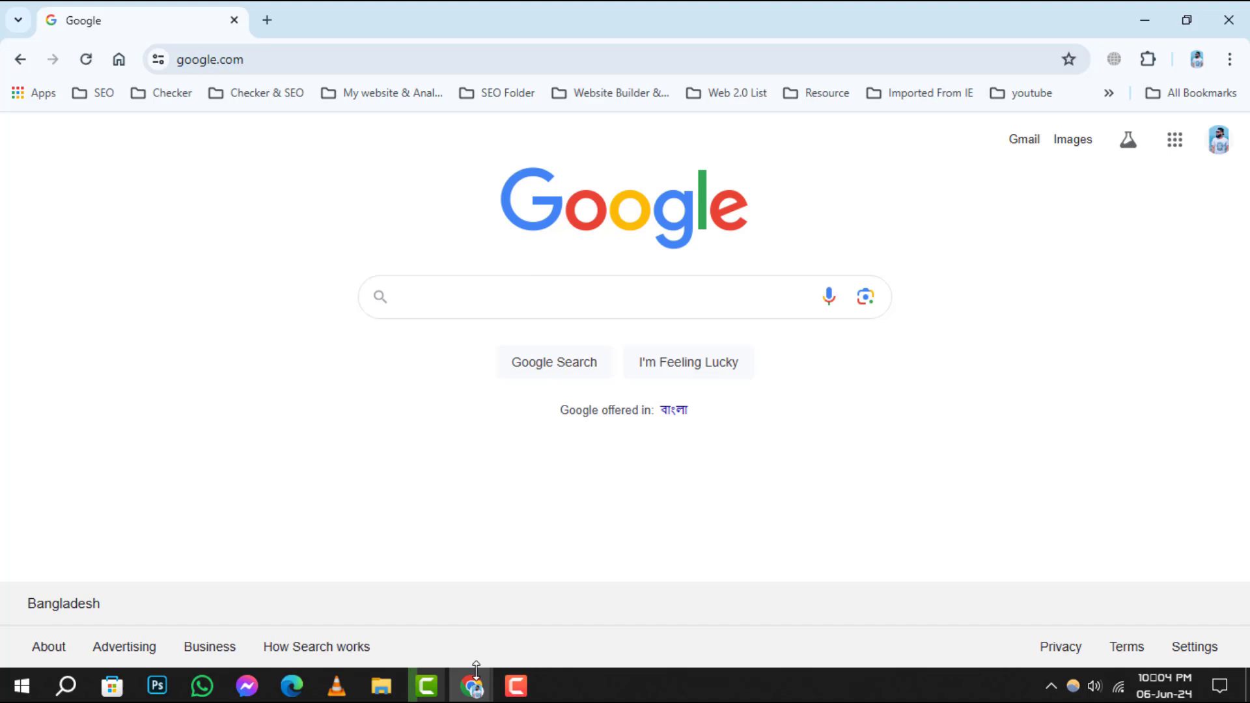
pyautogui.moveTo(1024, 533)
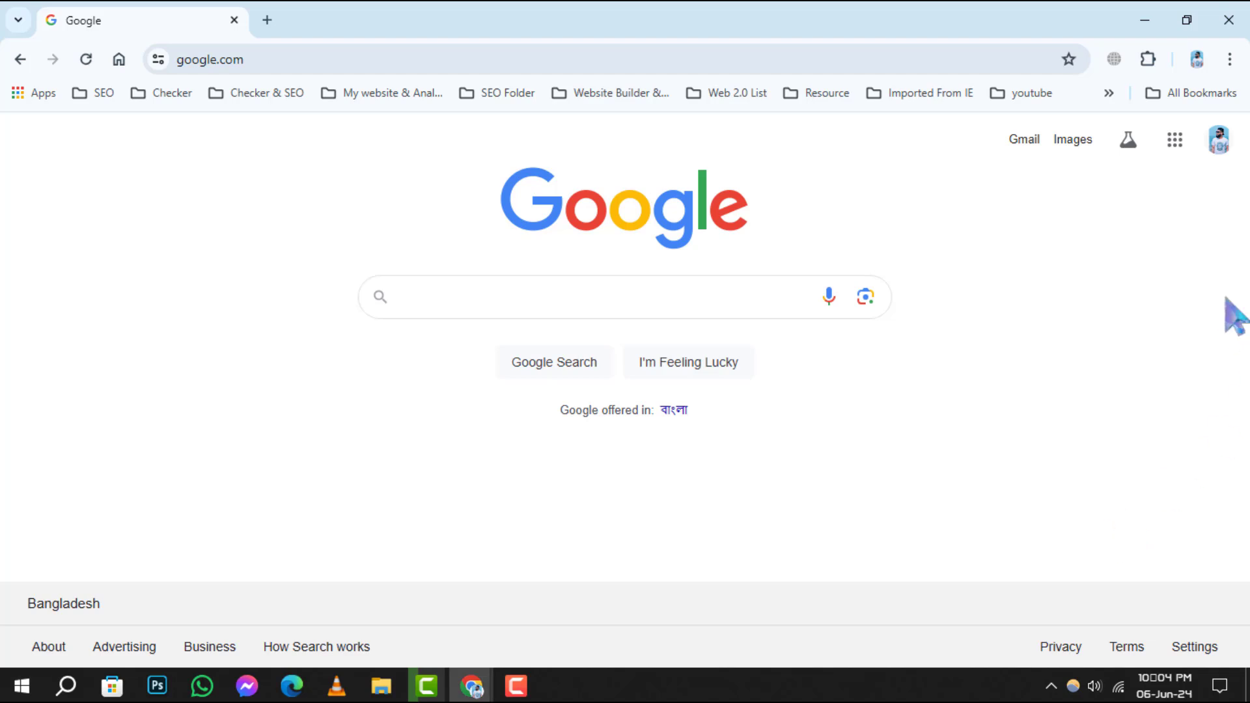
pyautogui.moveTo(1231, 58)
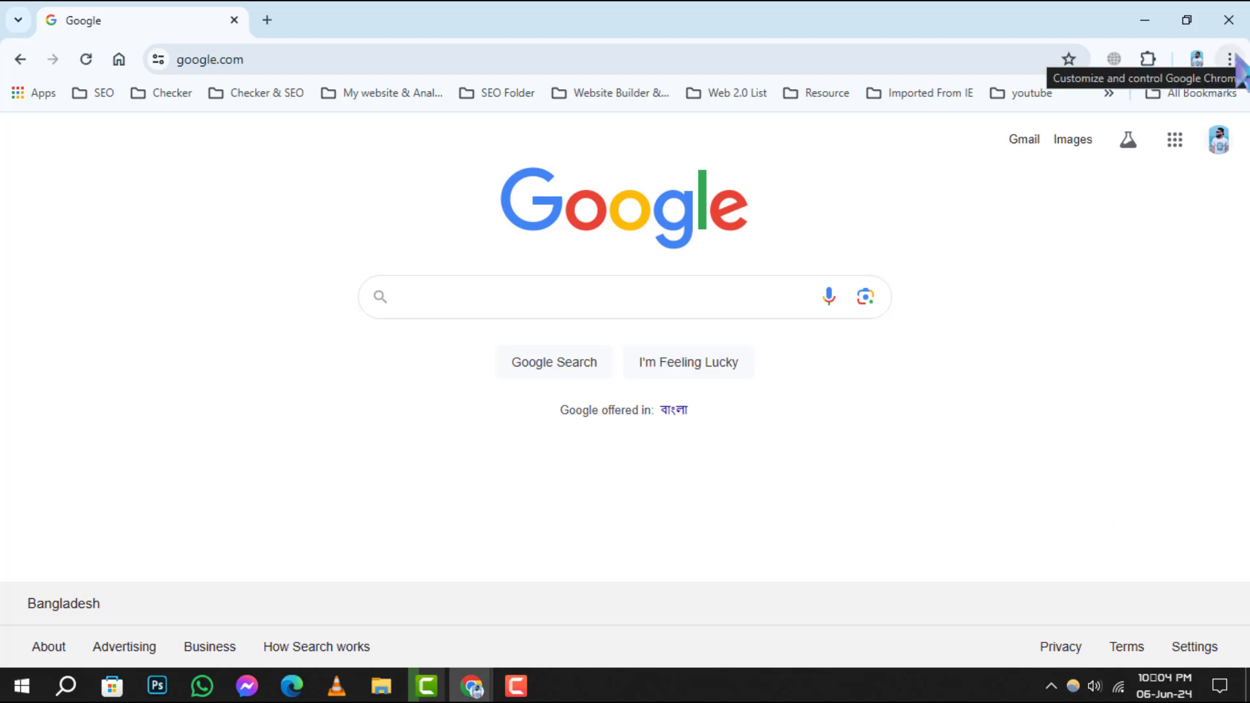
# Reach the Manage Extensions page from Chrome's three-dot menu
pyautogui.click(1228, 59)
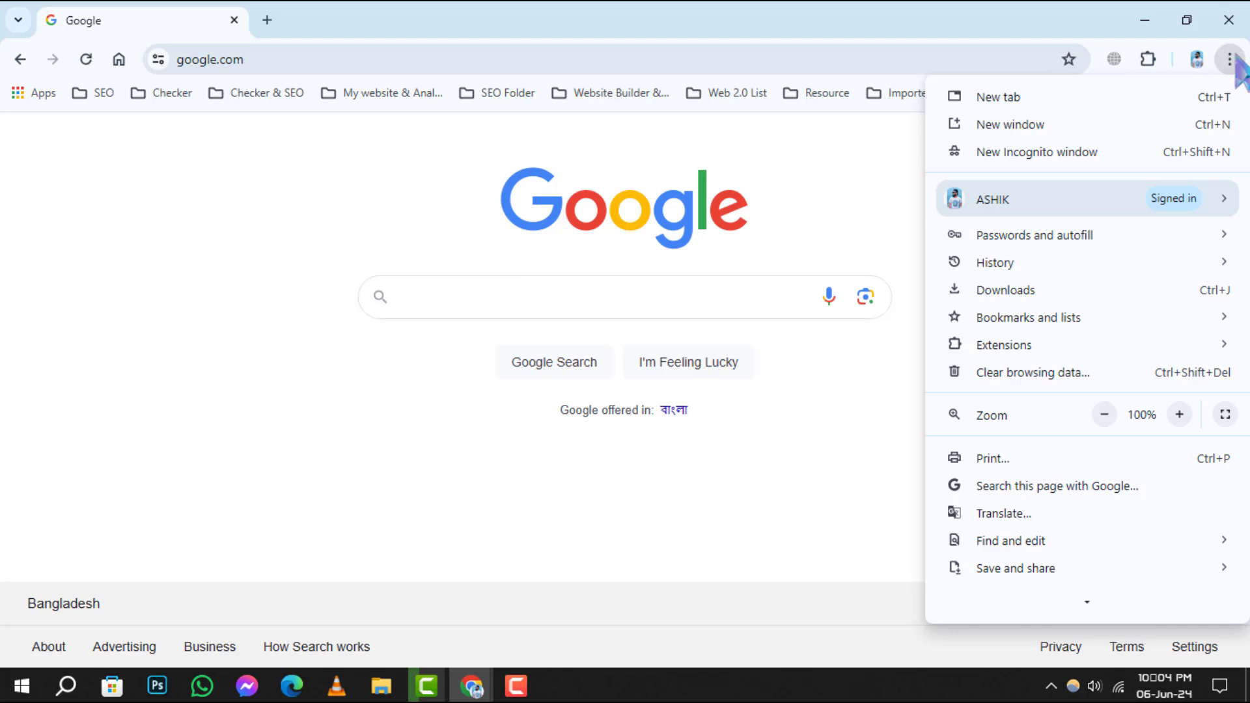
pyautogui.moveTo(1189, 319)
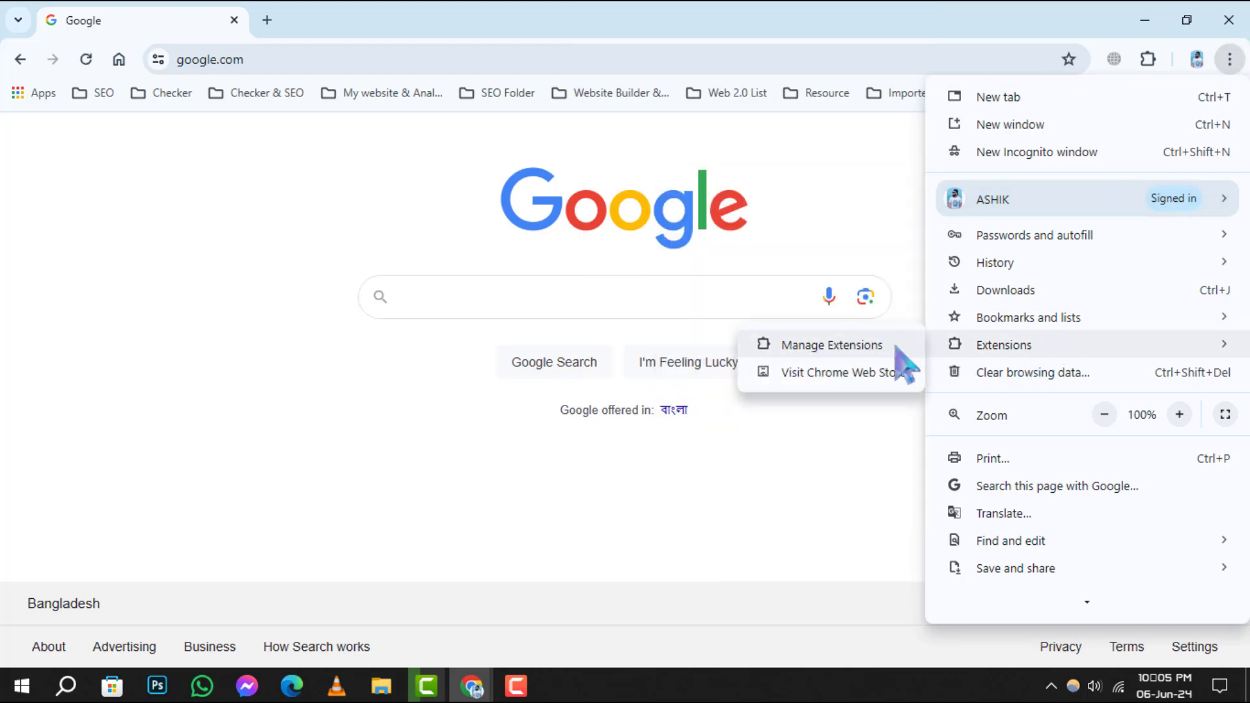
pyautogui.click(830, 344)
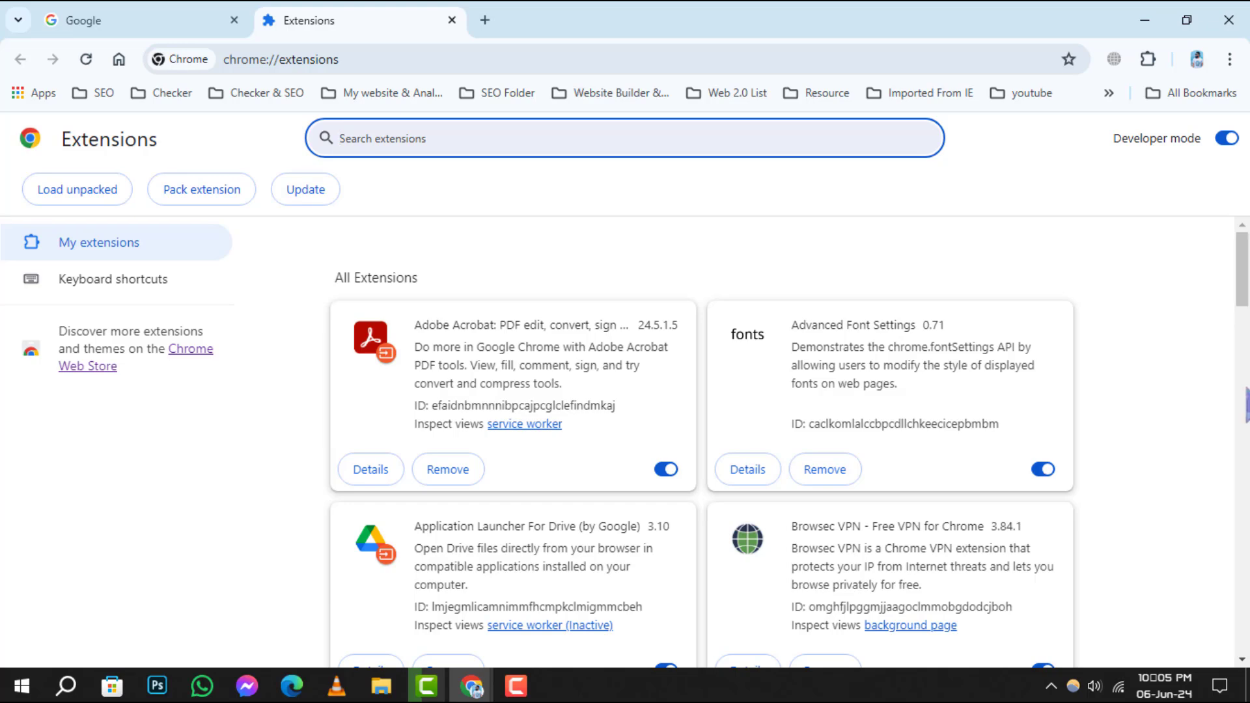
# Switch off Browsec VPN in the list and request its removal, showing the confirmation prompt
pyautogui.scroll(-3)
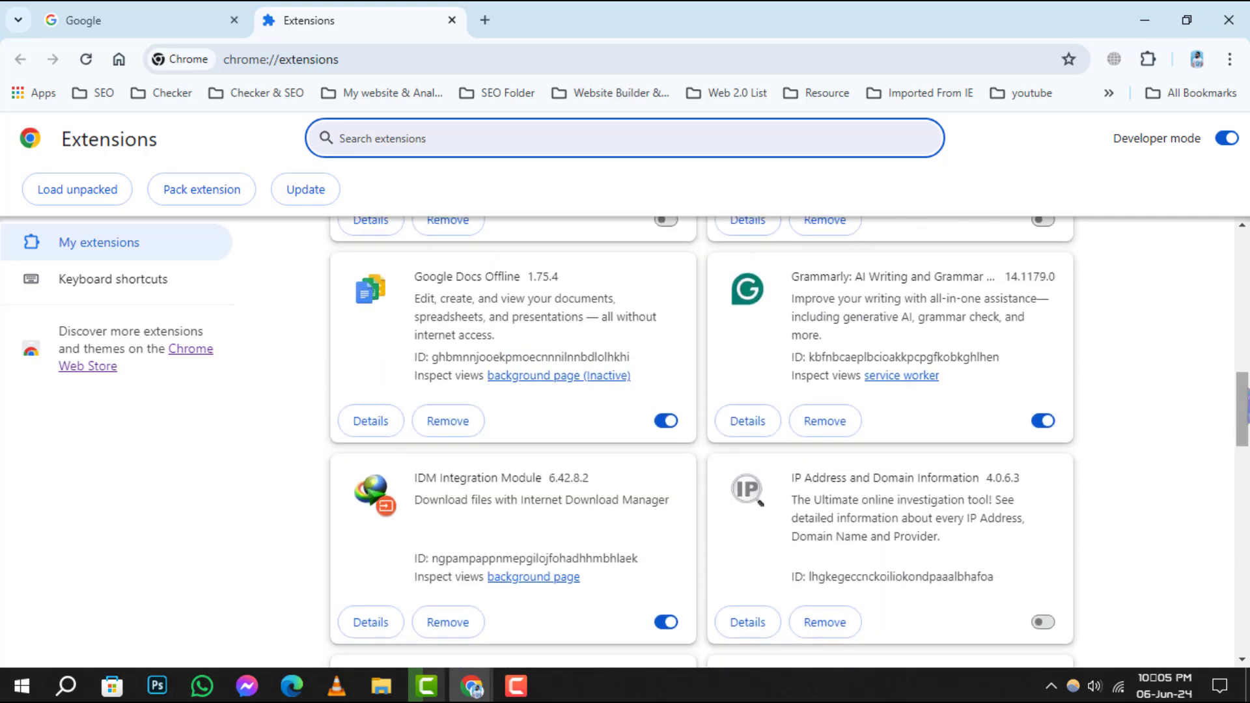
pyautogui.scroll(-3)
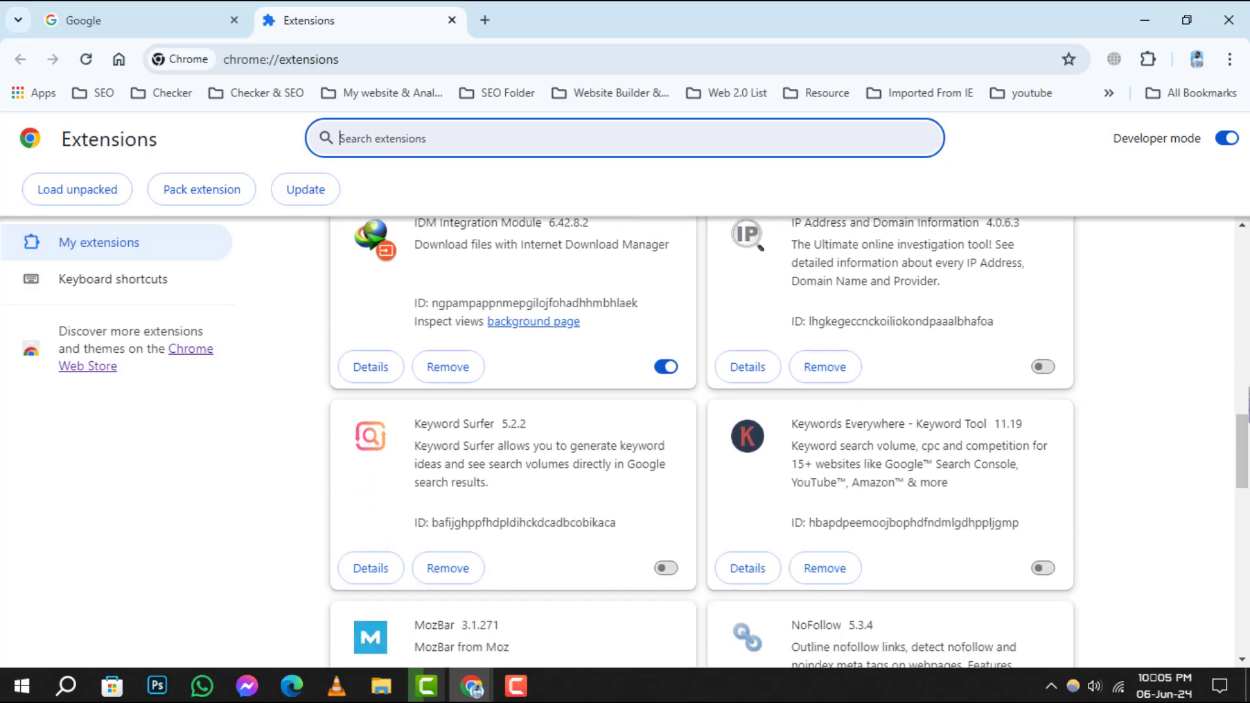
pyautogui.scroll(-3)
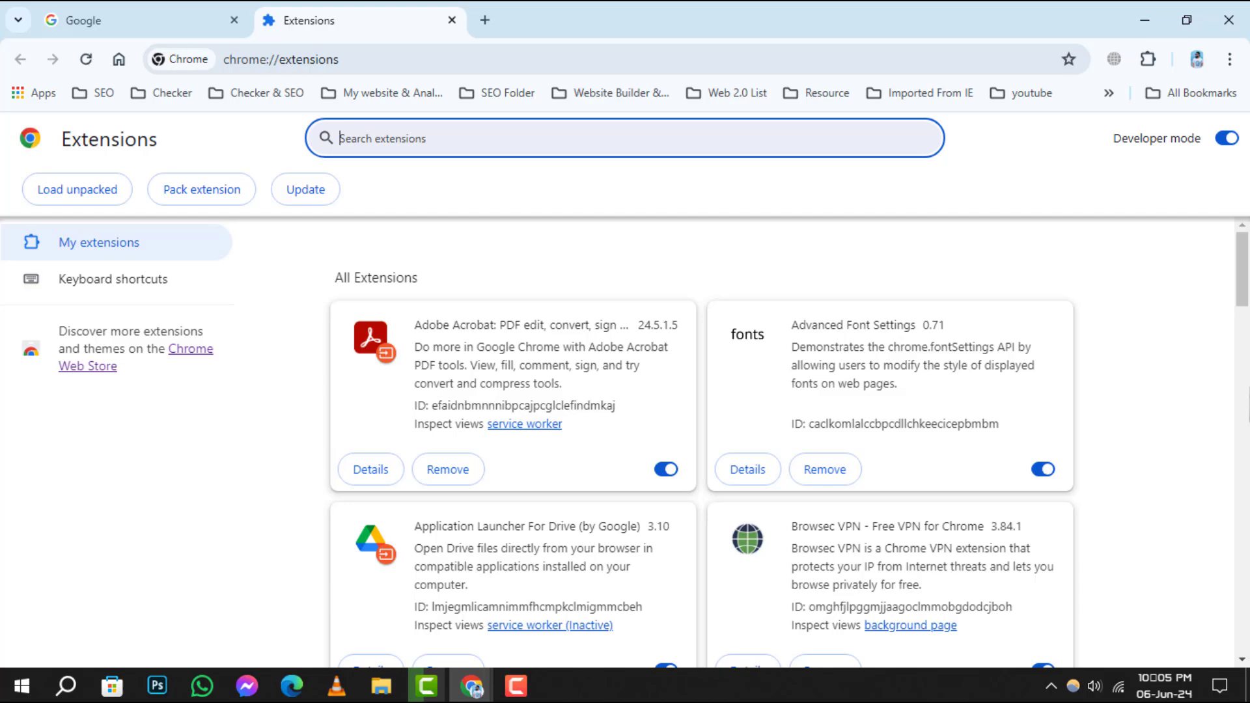
pyautogui.scroll(-3)
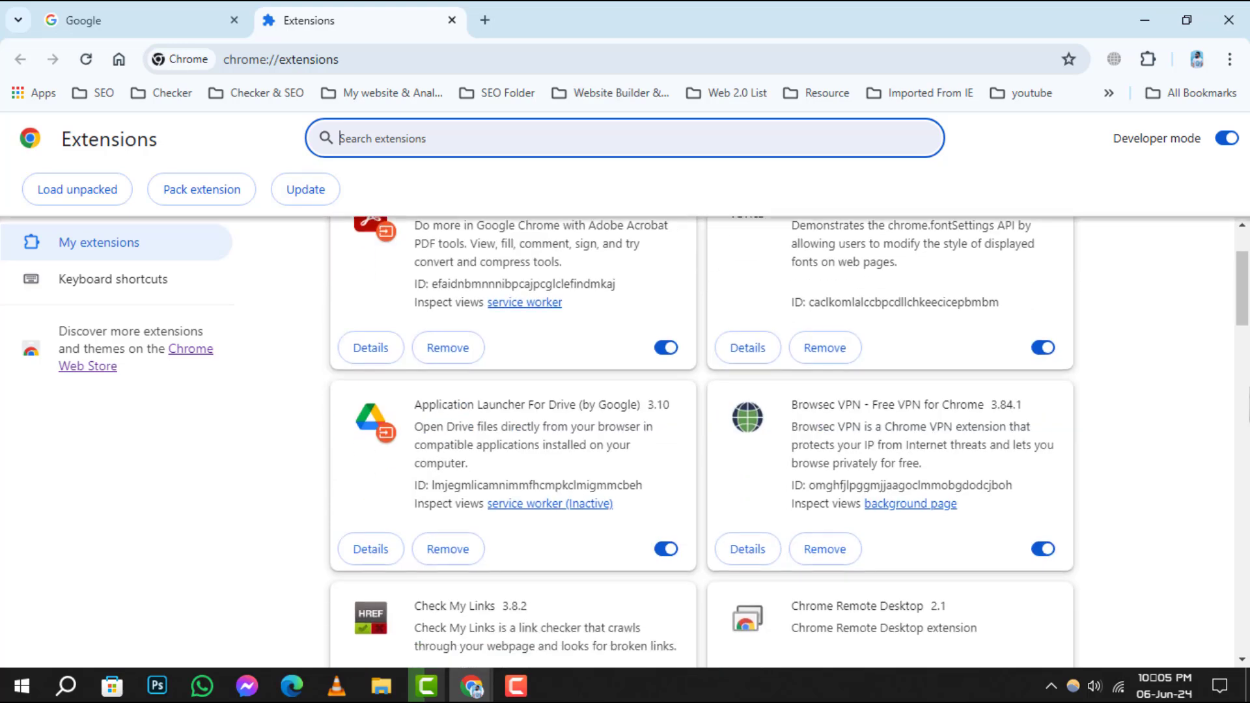
pyautogui.scroll(-3)
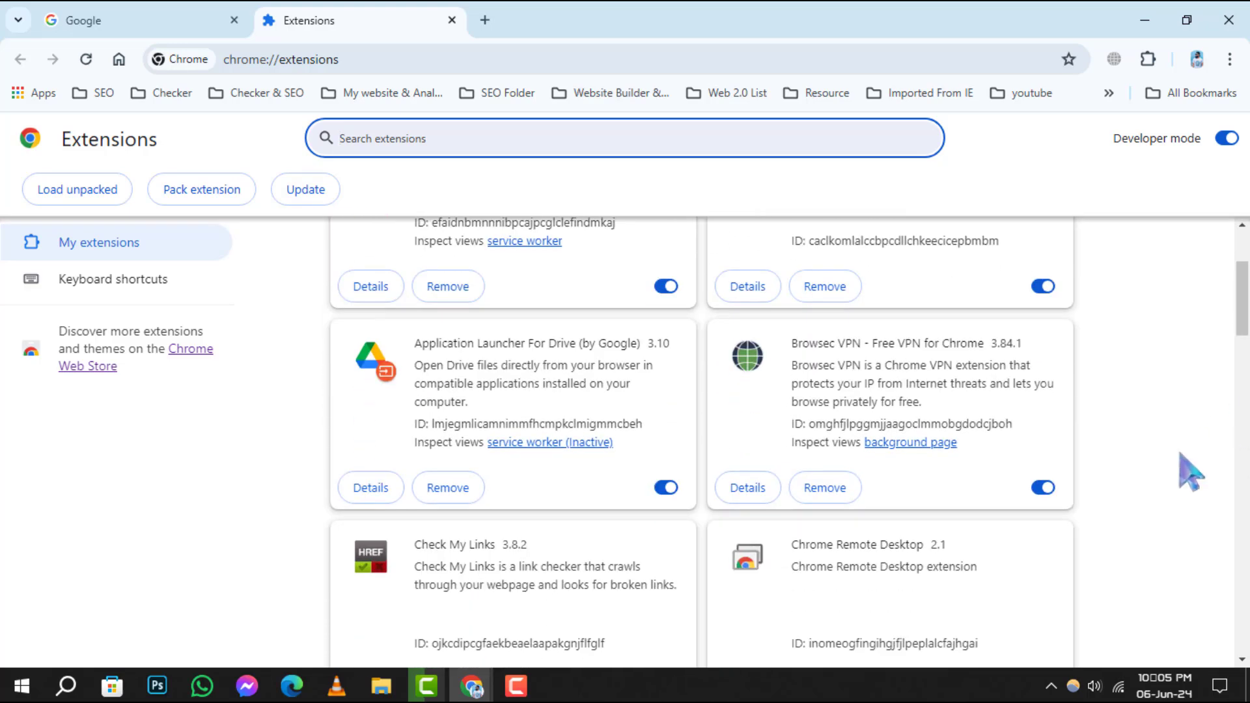
pyautogui.click(1042, 488)
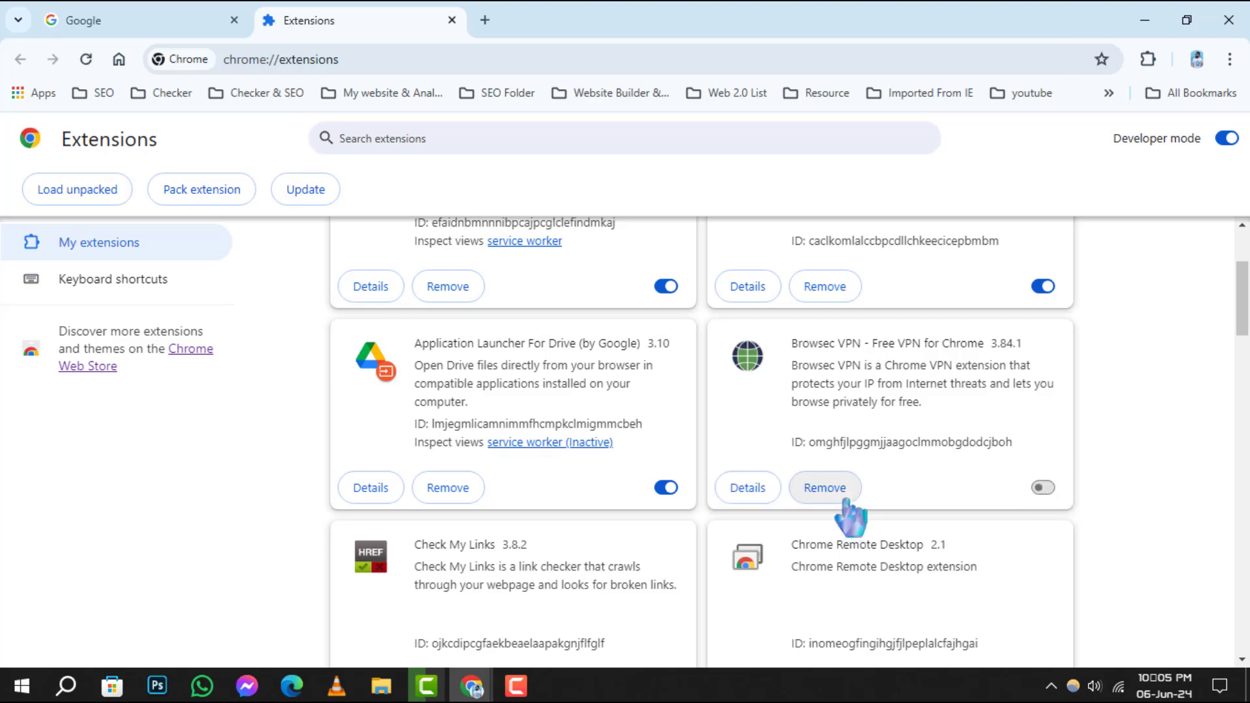
pyautogui.click(825, 487)
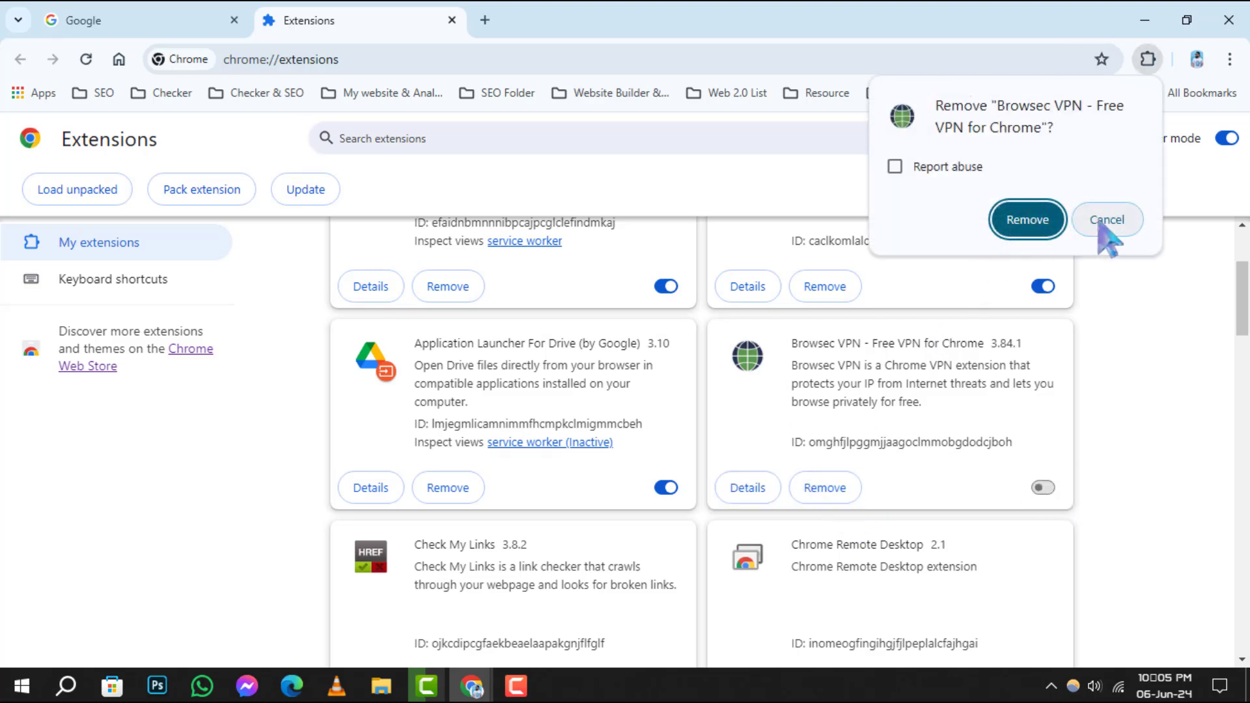